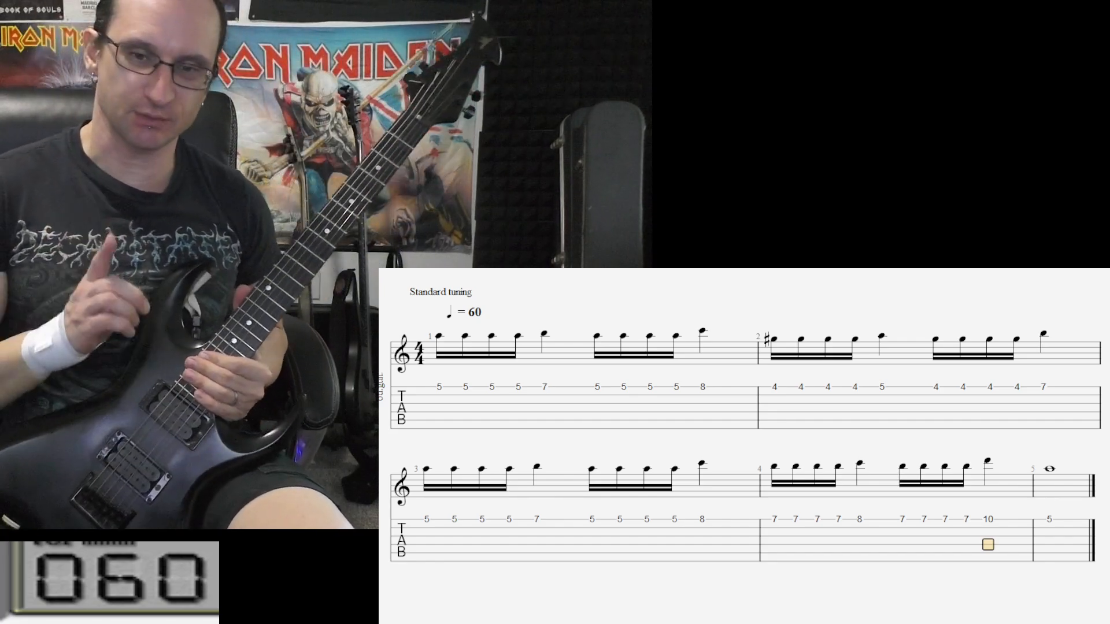
- Place the beat cursor on the fret-7 quarter note in measure 1
left_click(556, 354)
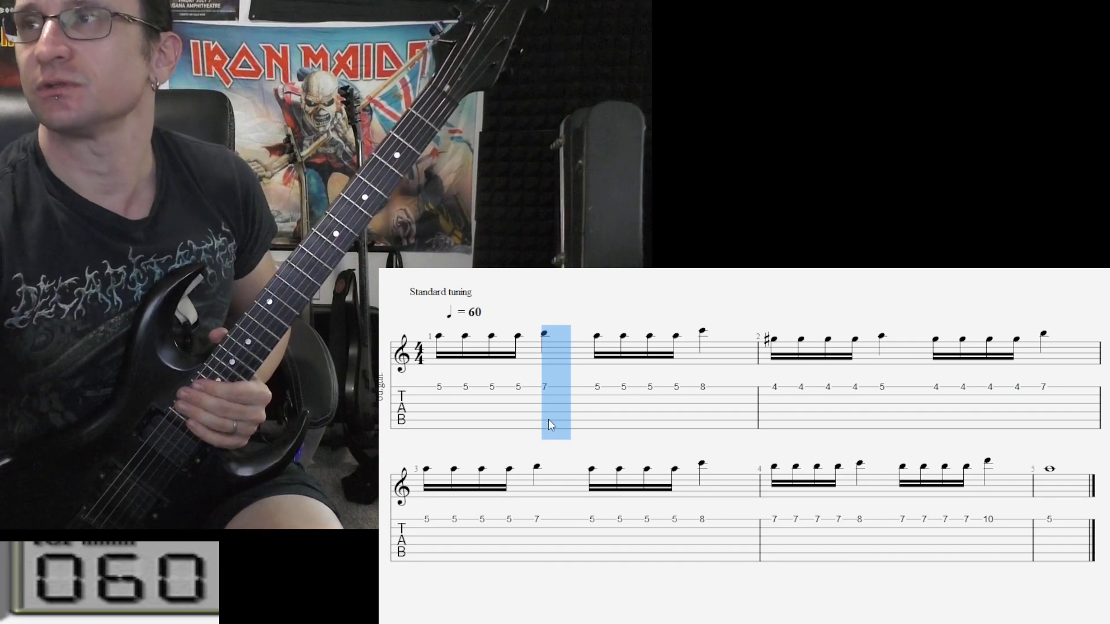
mouse_move(532, 418)
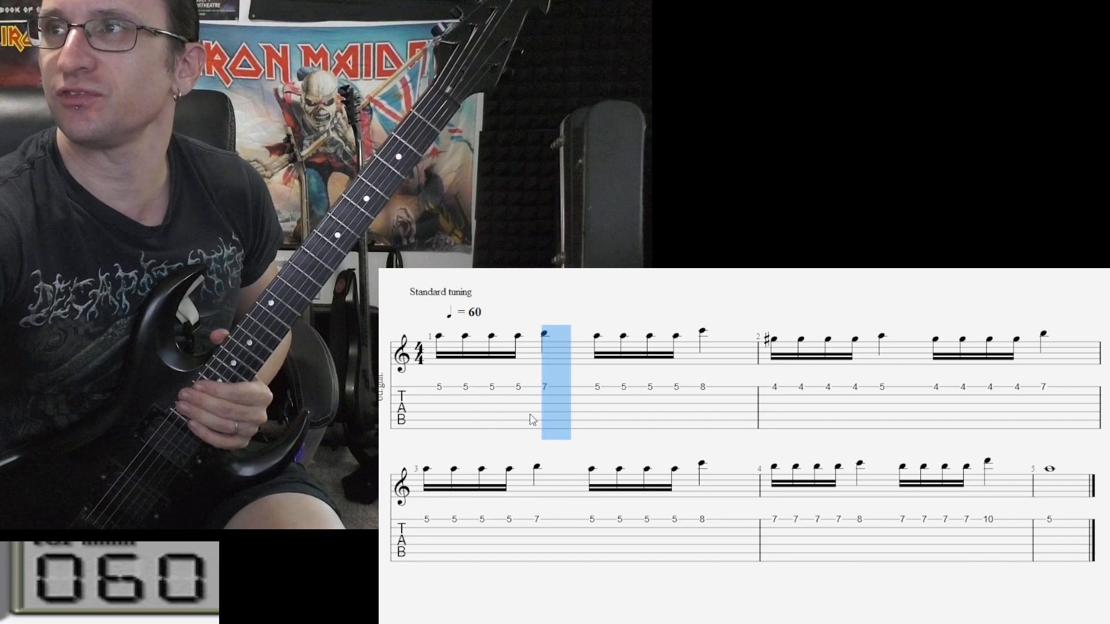